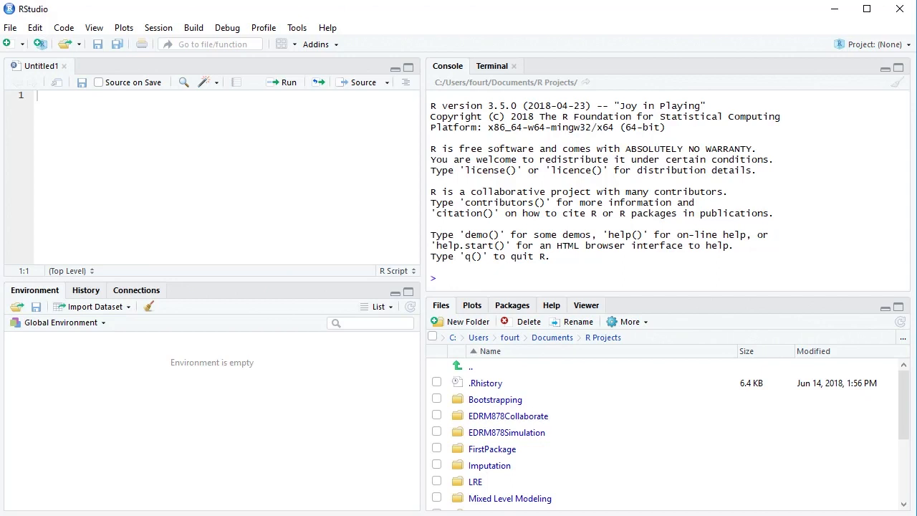
pyautogui.moveTo(11, 27)
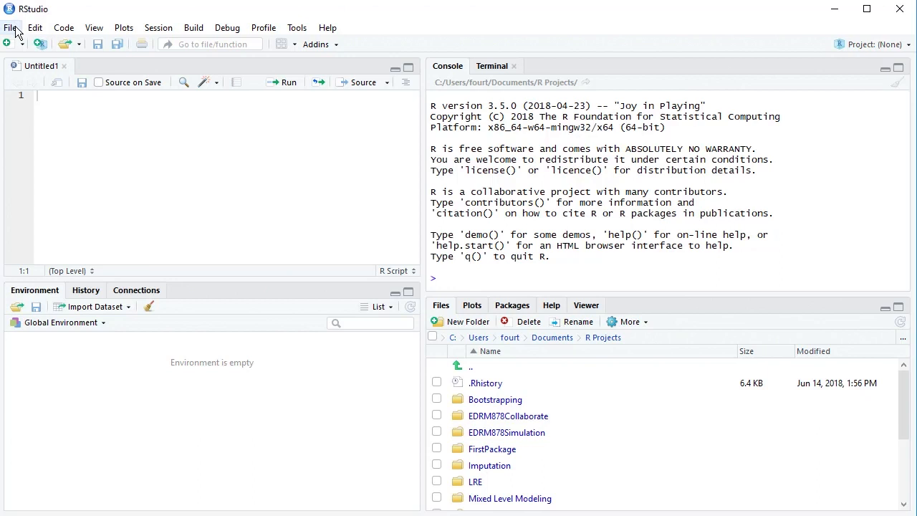
# Bring up the File menu to reach the recent Mount Holly Elementary Analysis project
pyautogui.click(12, 28)
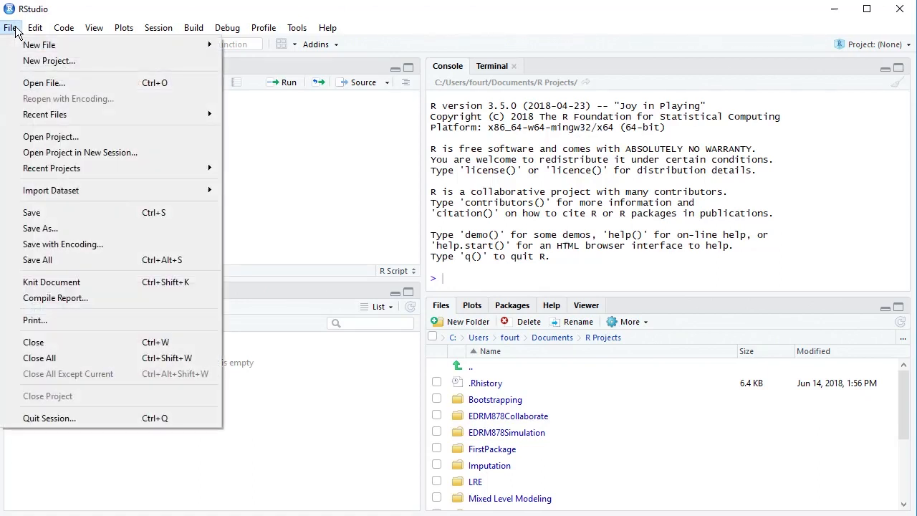
pyautogui.moveTo(44, 114)
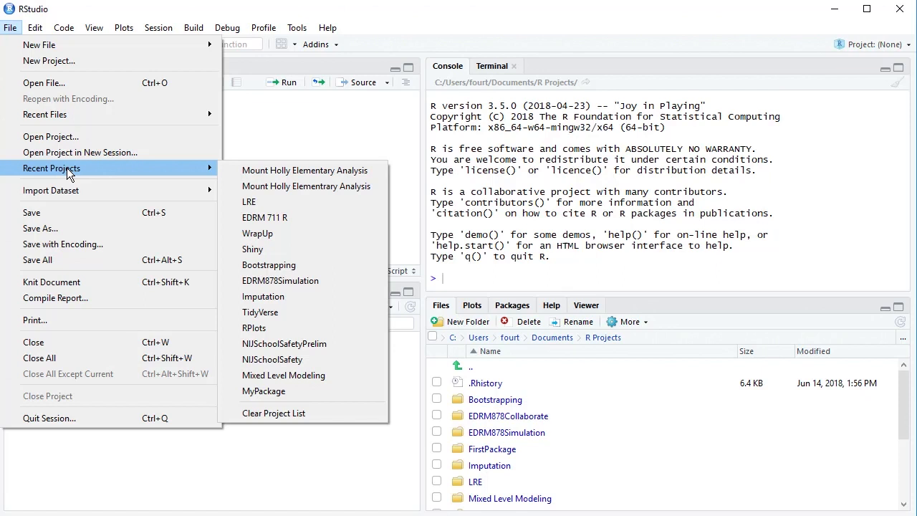
pyautogui.moveTo(305, 170)
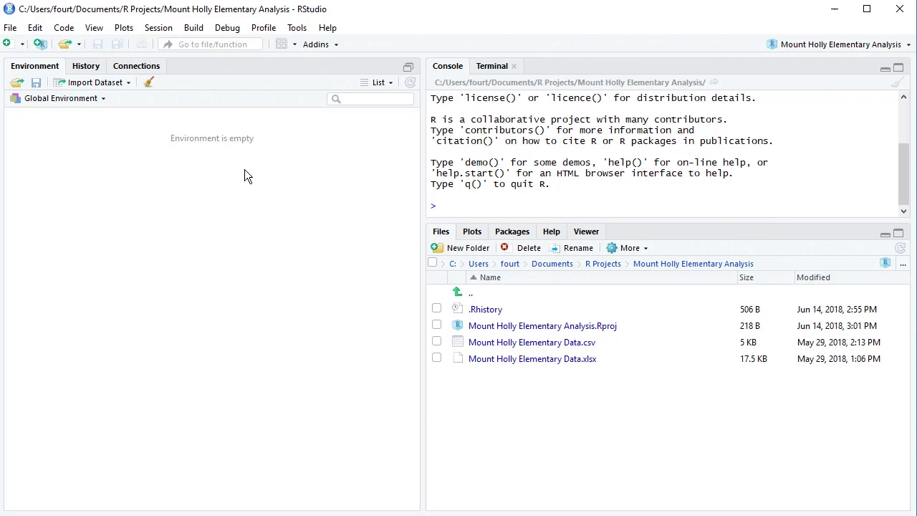
pyautogui.moveTo(476, 257)
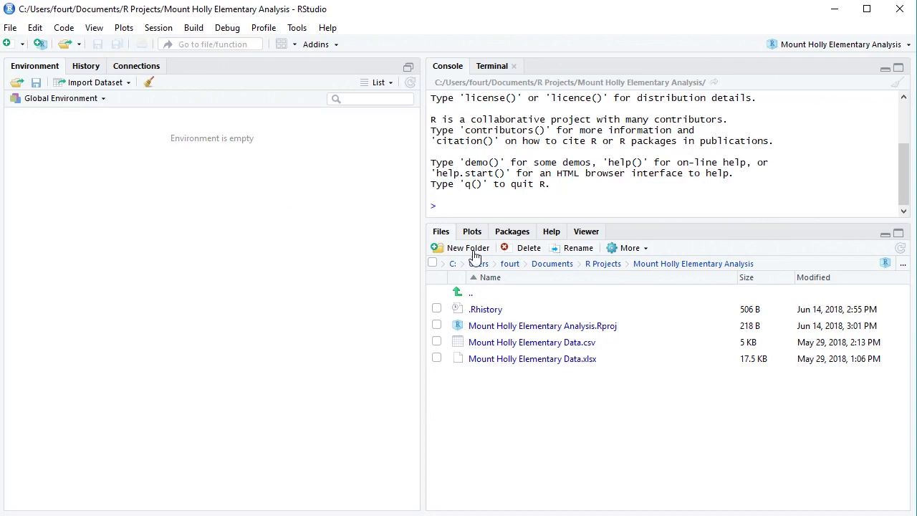
pyautogui.moveTo(523, 364)
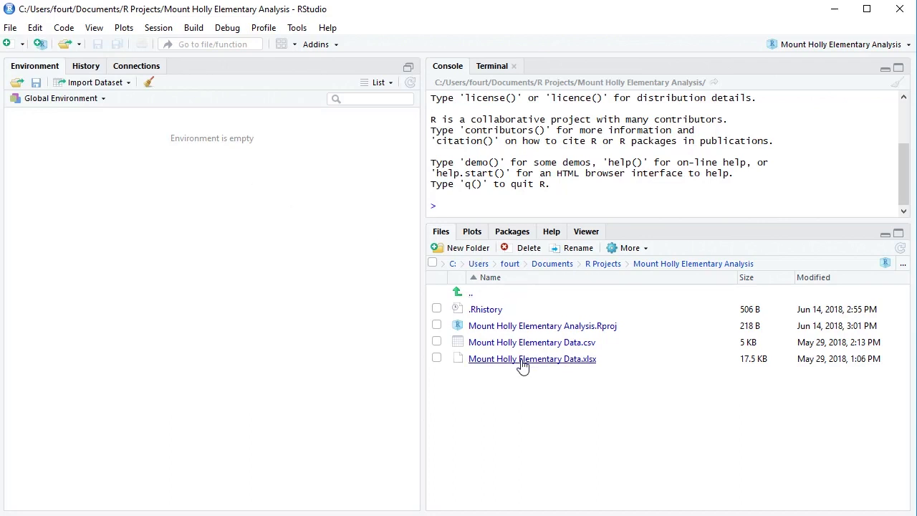
pyautogui.moveTo(532, 342)
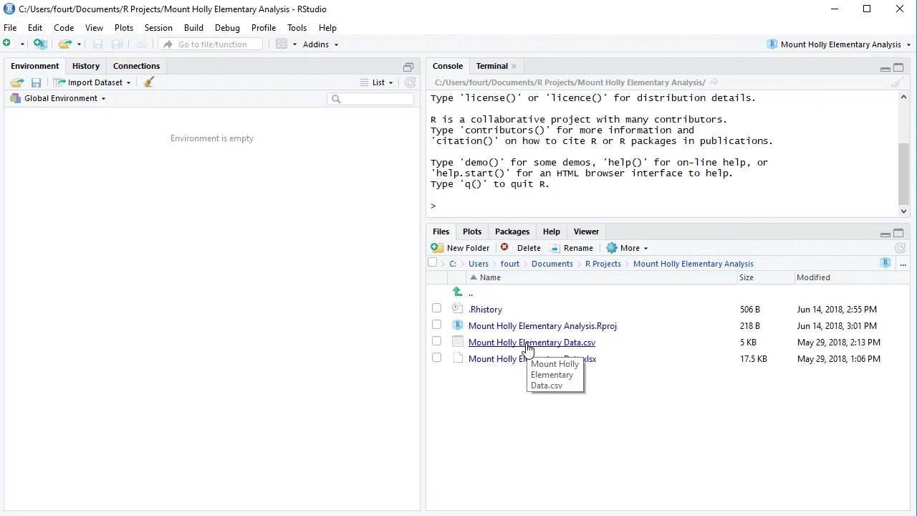
pyautogui.moveTo(529, 421)
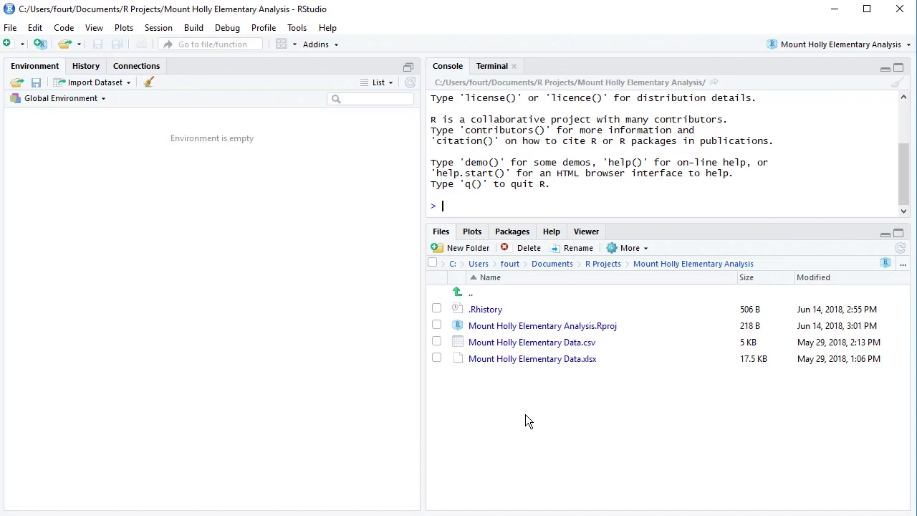
pyautogui.moveTo(452, 229)
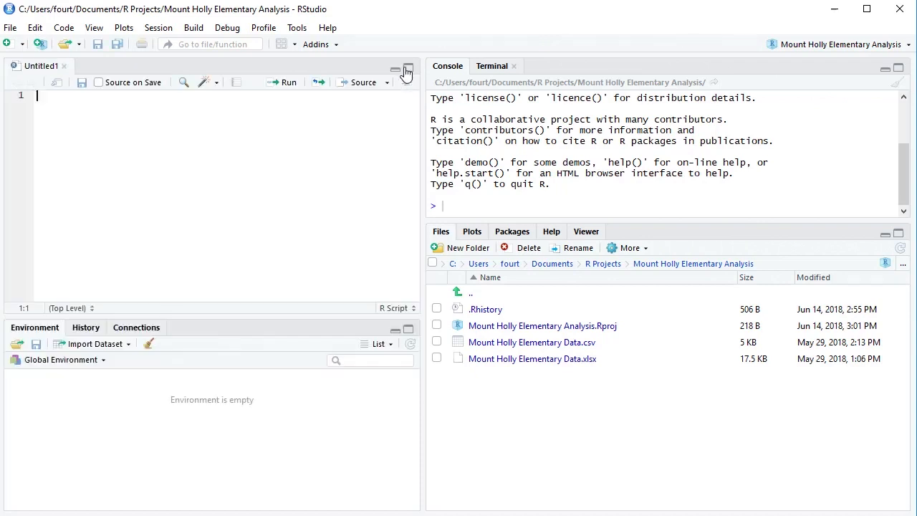
pyautogui.moveTo(261, 182)
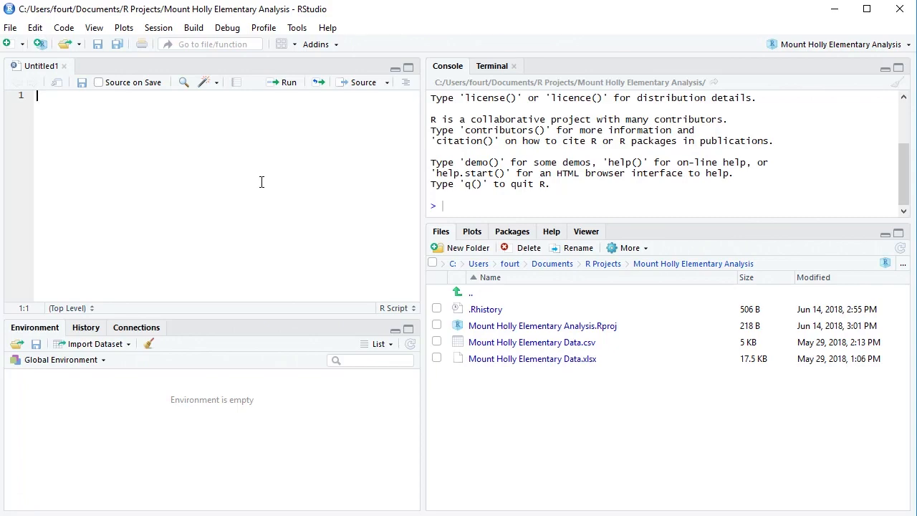
# Write the comment '# Reading the Mount Holly Elementary Data' in the new script
pyautogui.write('\\')
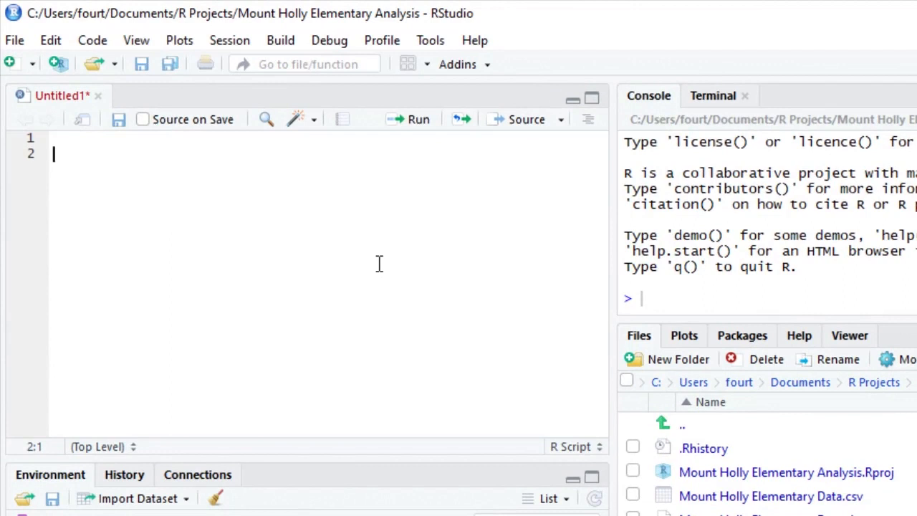
pyautogui.write('#')
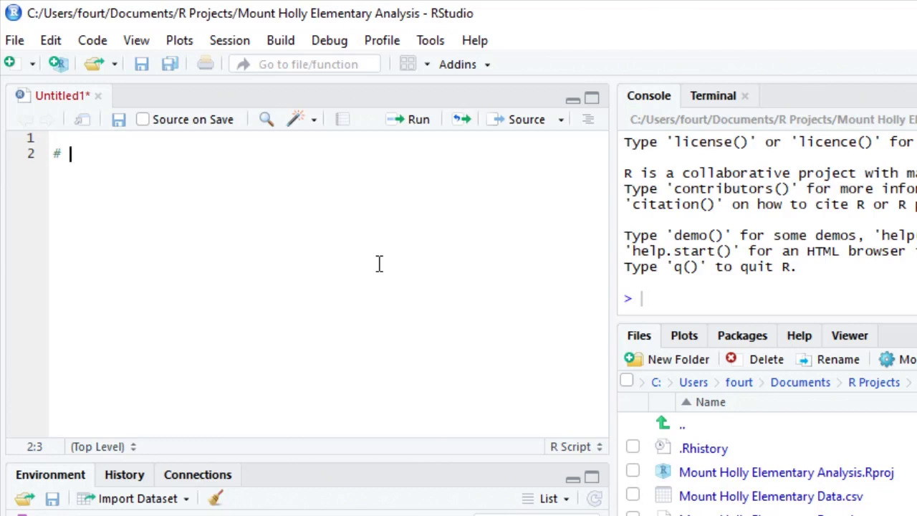
pyautogui.write('R')
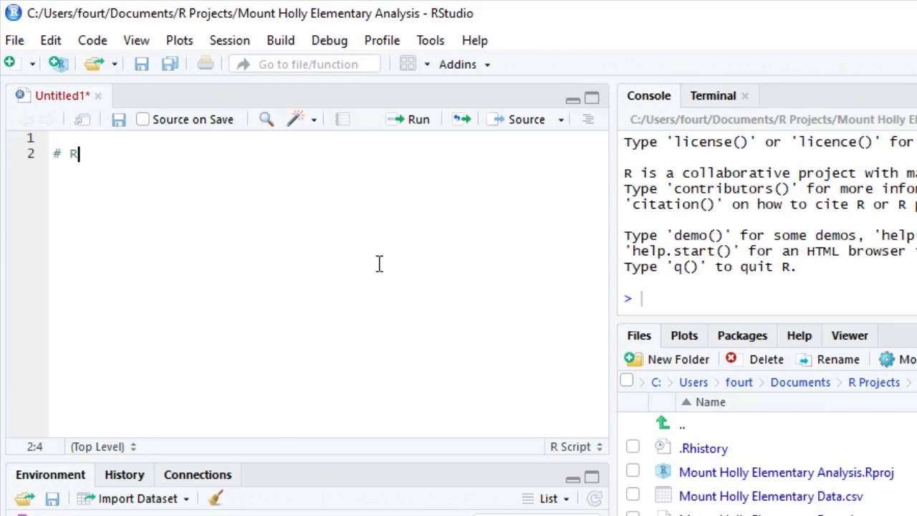
pyautogui.write('eading the Mount')
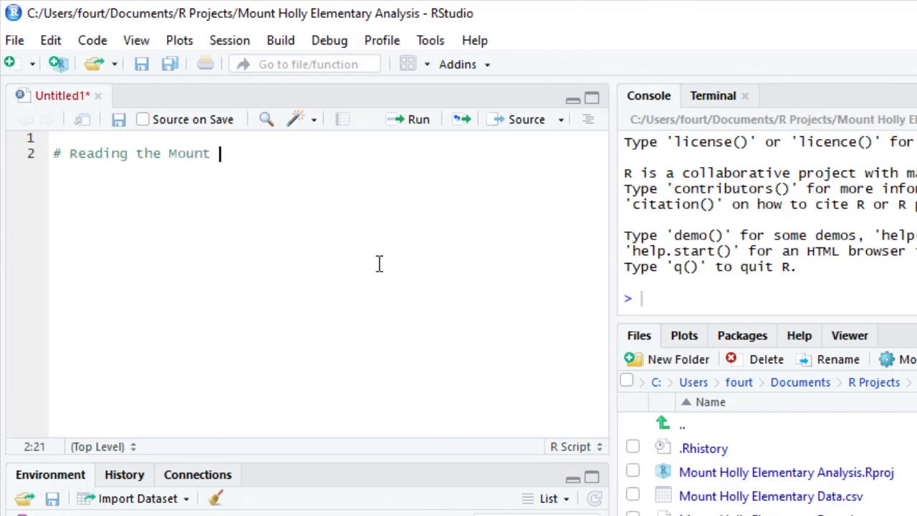
pyautogui.write('Holly Eleme')
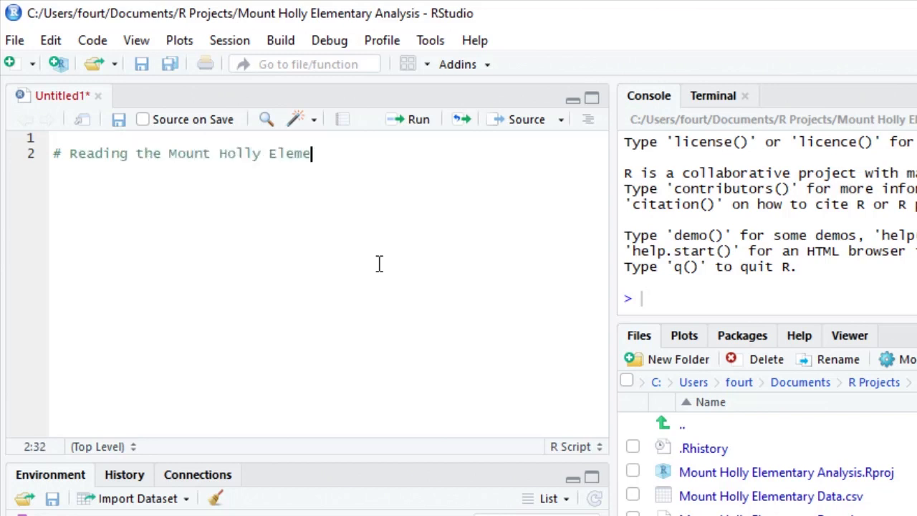
pyautogui.write('ntary Data')
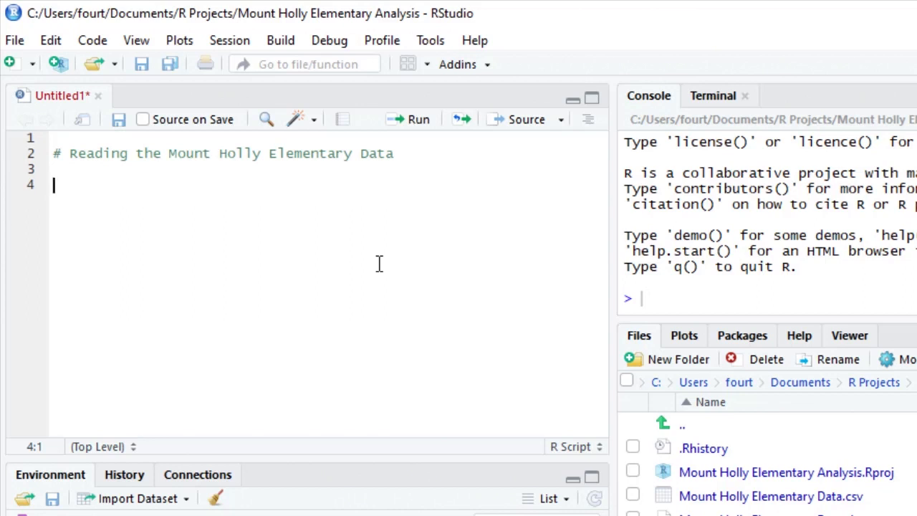
# Begin line 4 as 'MtHollyData <- read.csv(file )'
pyautogui.write('MtHolly')
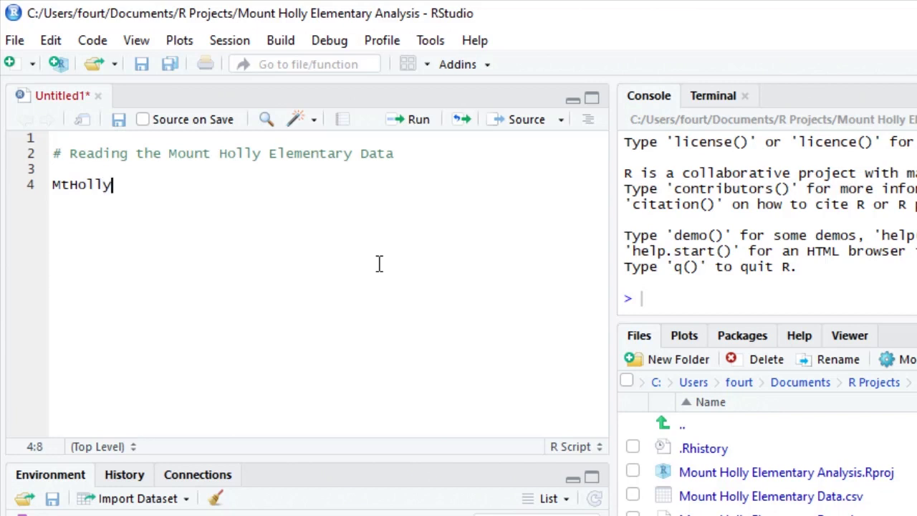
pyautogui.write('Data')
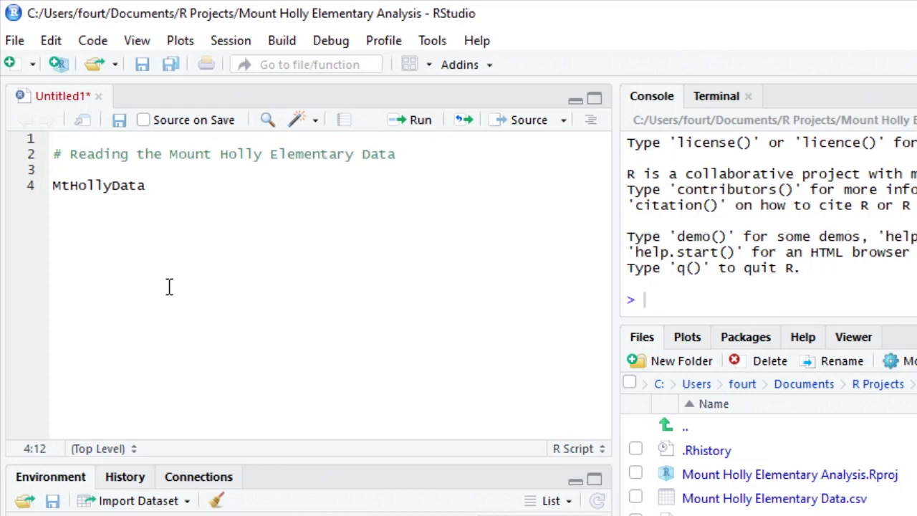
pyautogui.write('<- read')
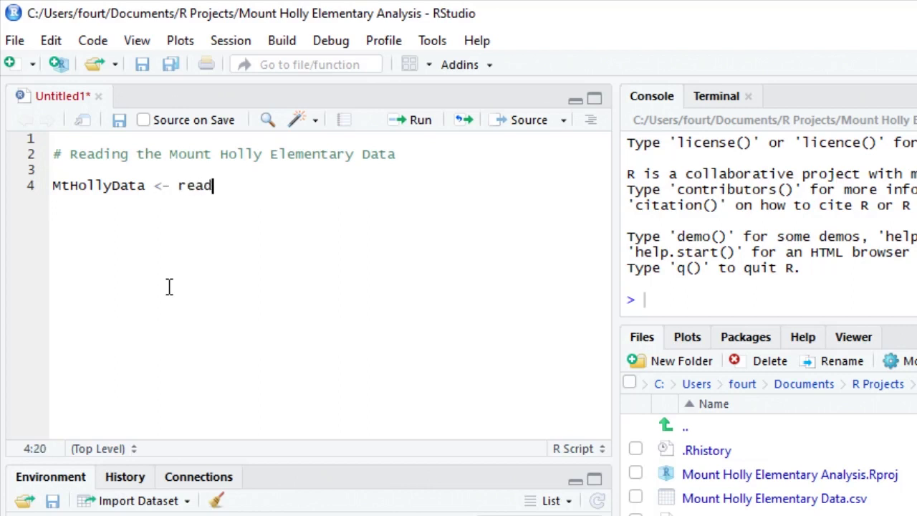
pyautogui.write('.csv(file')
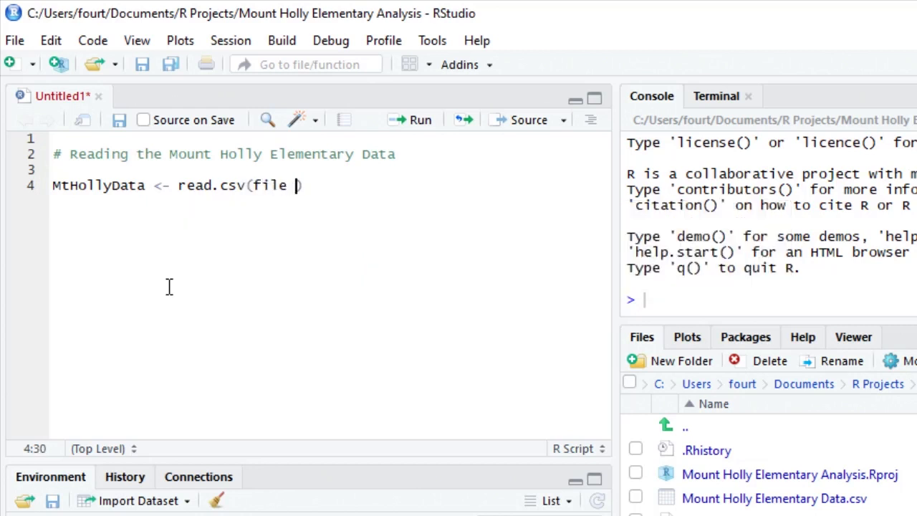
# Complete read.csv with file = "Mount Holly Elementary Data.csv", sep = ",", header = TRUE
pyautogui.write('= "Mount")')
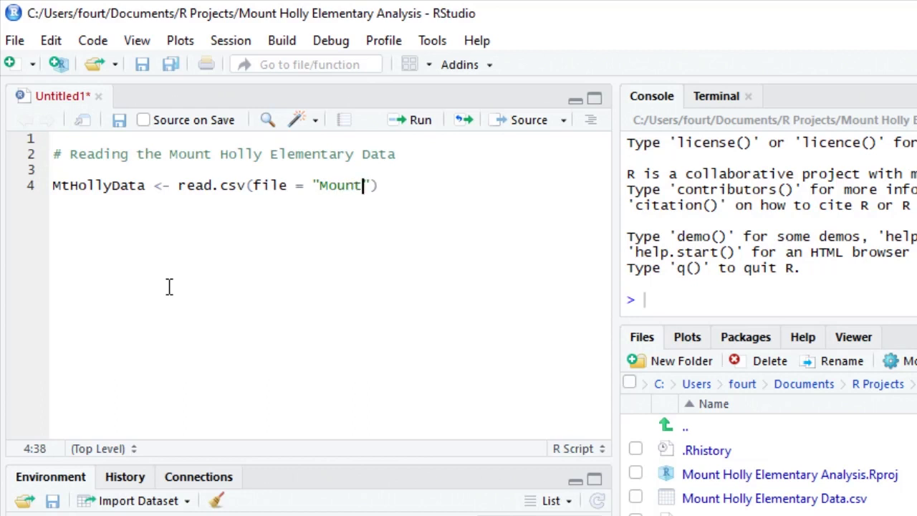
pyautogui.write('Holly')
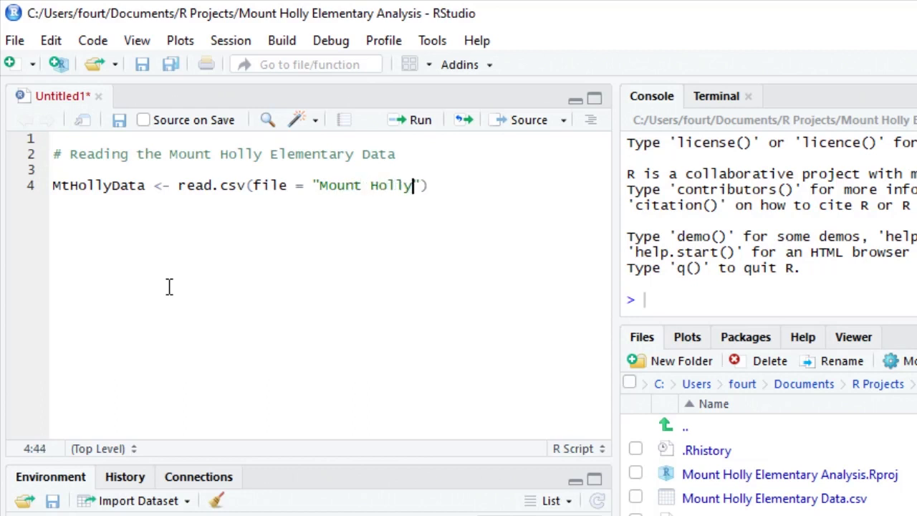
pyautogui.write('Elementary')
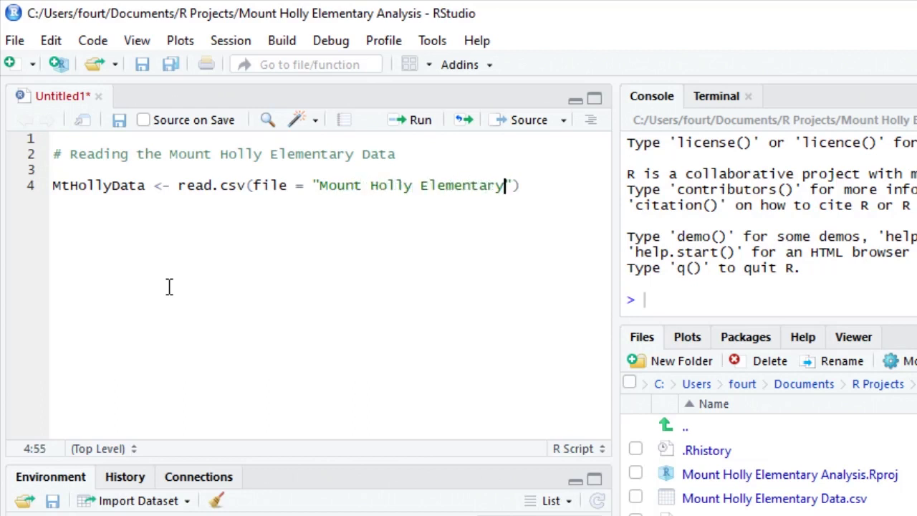
pyautogui.write('Data.csv')
pyautogui.write('sep = ",",')
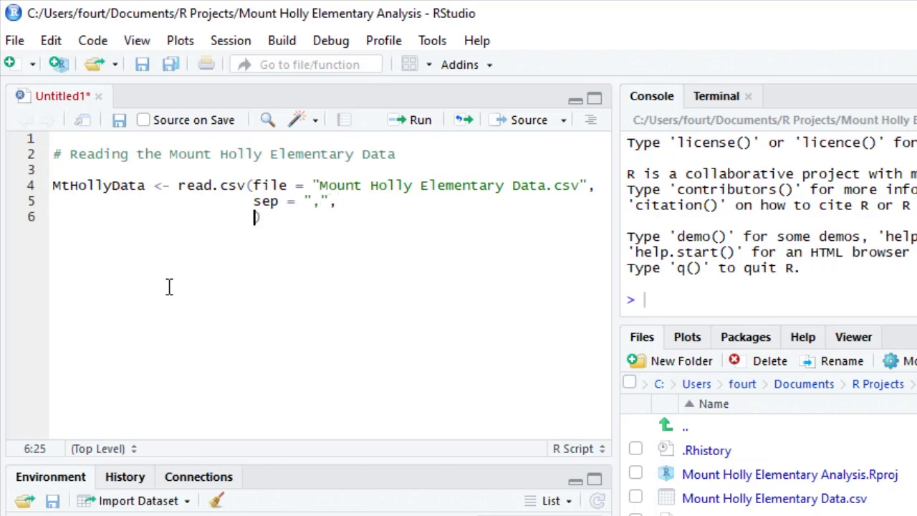
pyautogui.write('header = TRUE')
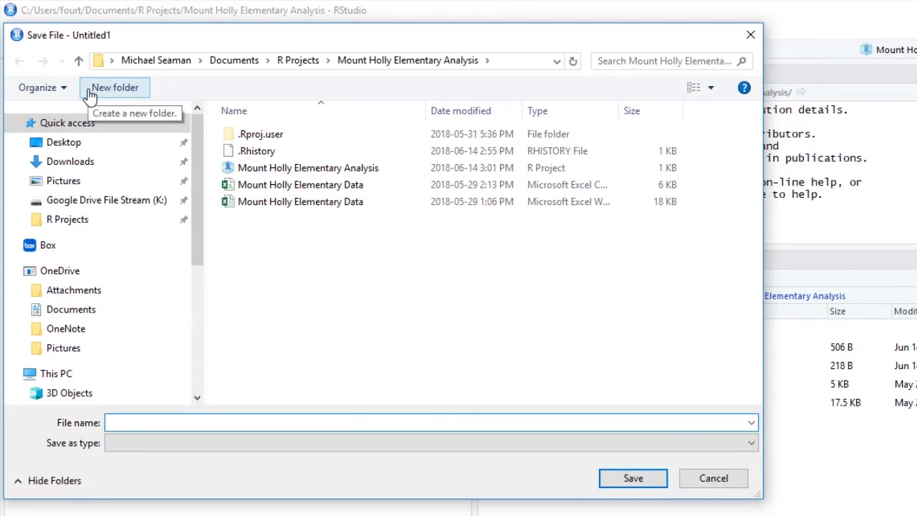
# Save the script as 'Reading the Mount Holly Elementary Data' in the project folder
pyautogui.write('Reading')
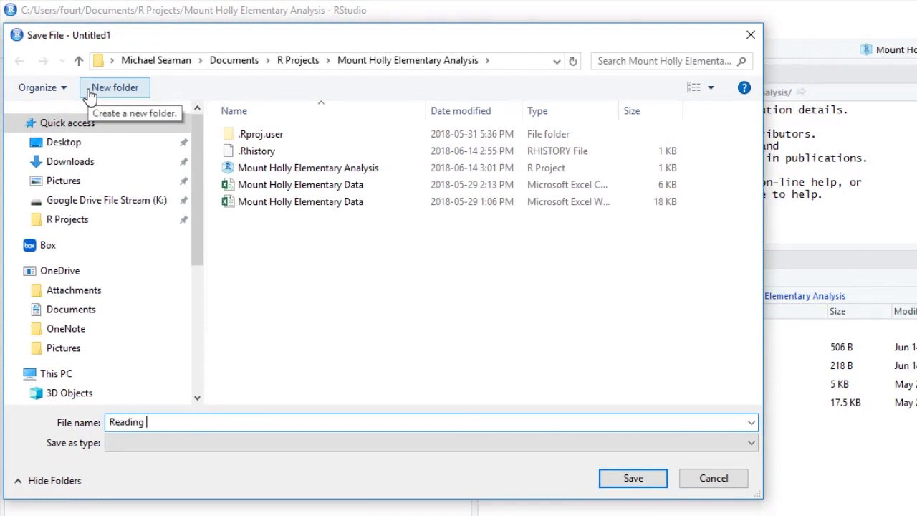
pyautogui.write('the Mount Holly')
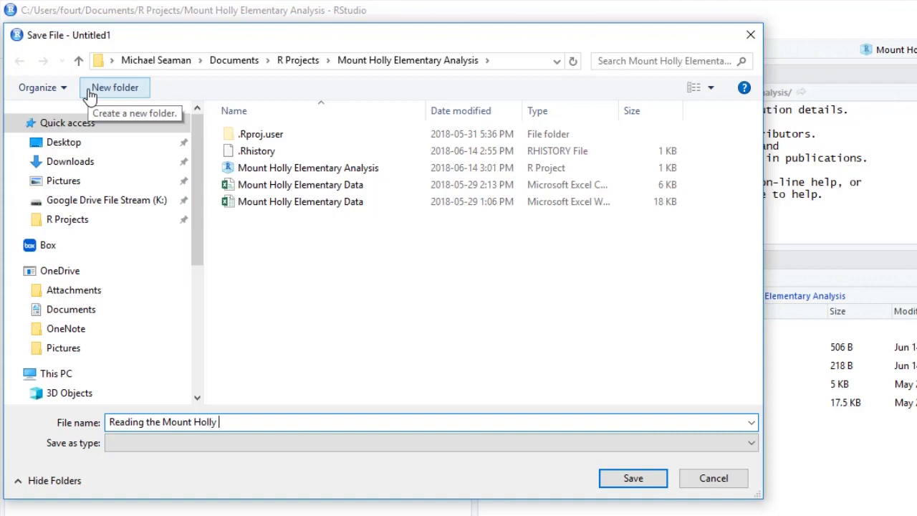
pyautogui.write('Elementary')
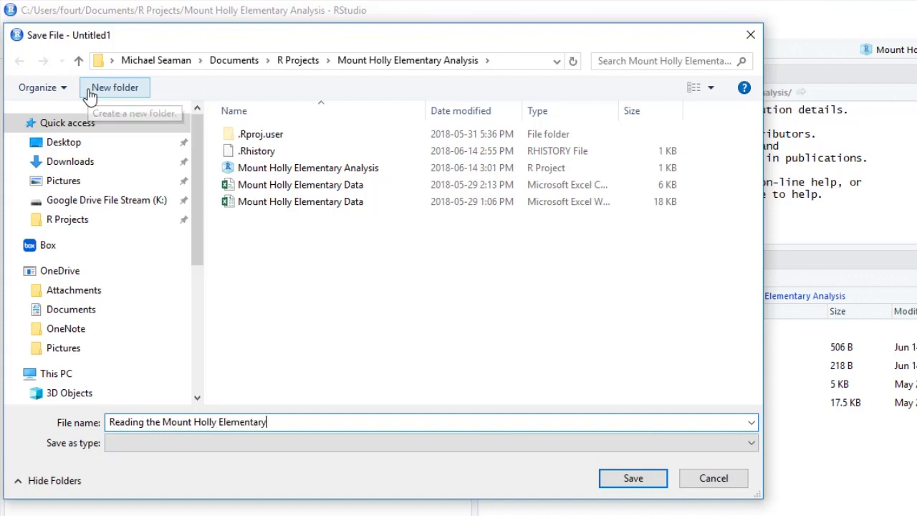
pyautogui.write('Data')
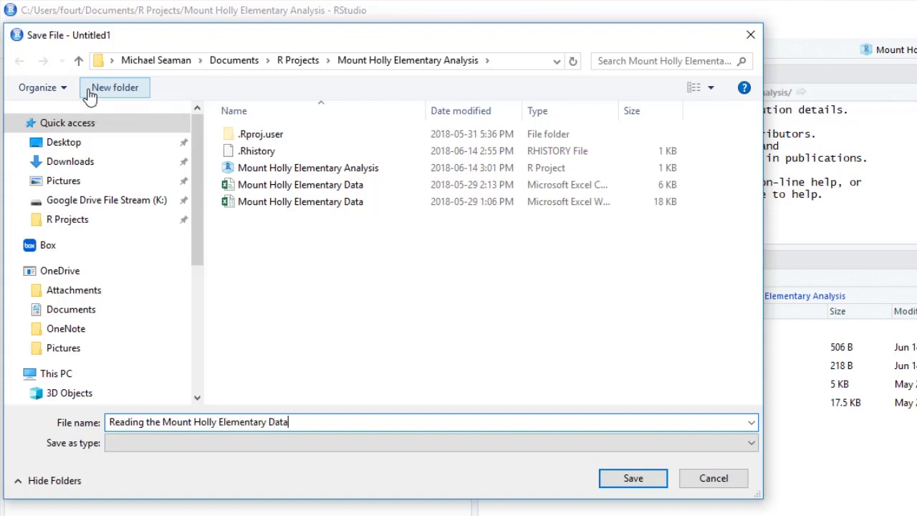
pyautogui.moveTo(633, 478)
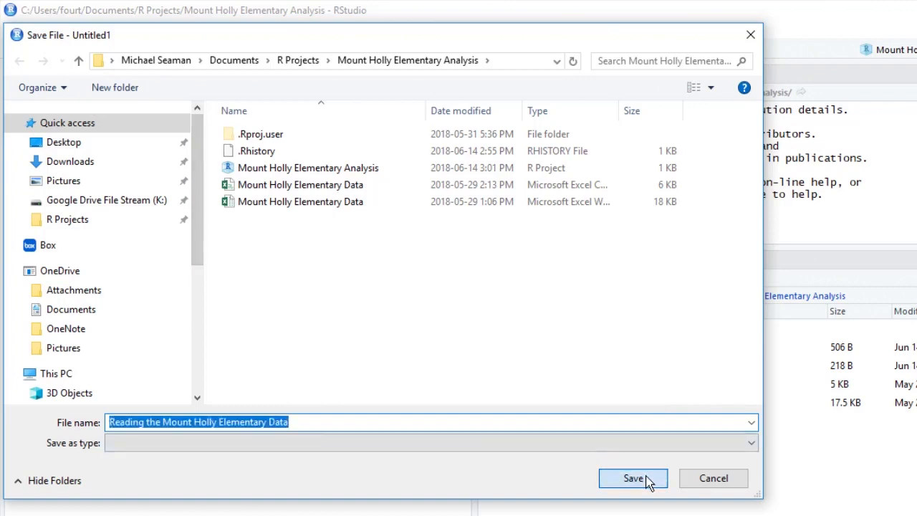
pyautogui.click(632, 478)
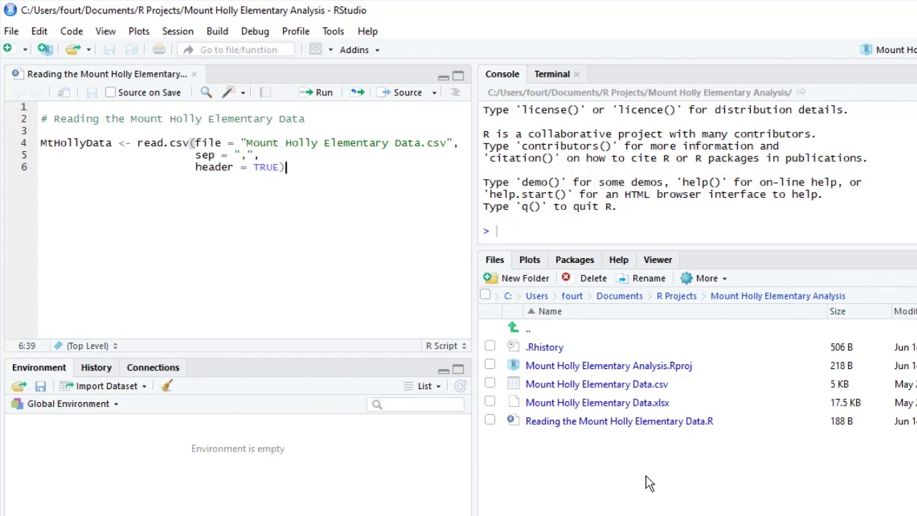
# Run line 4 so read.csv loads MtHollyData into the console session
pyautogui.click(316, 92)
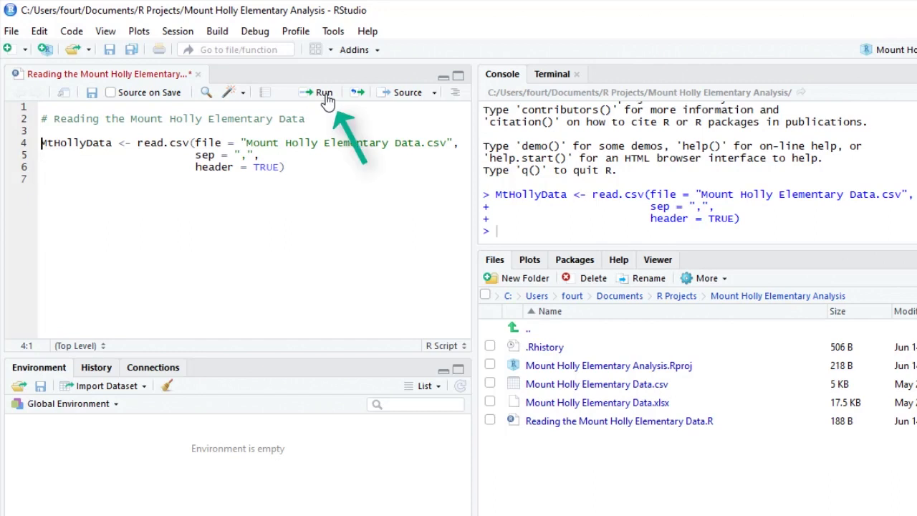
pyautogui.click(319, 92)
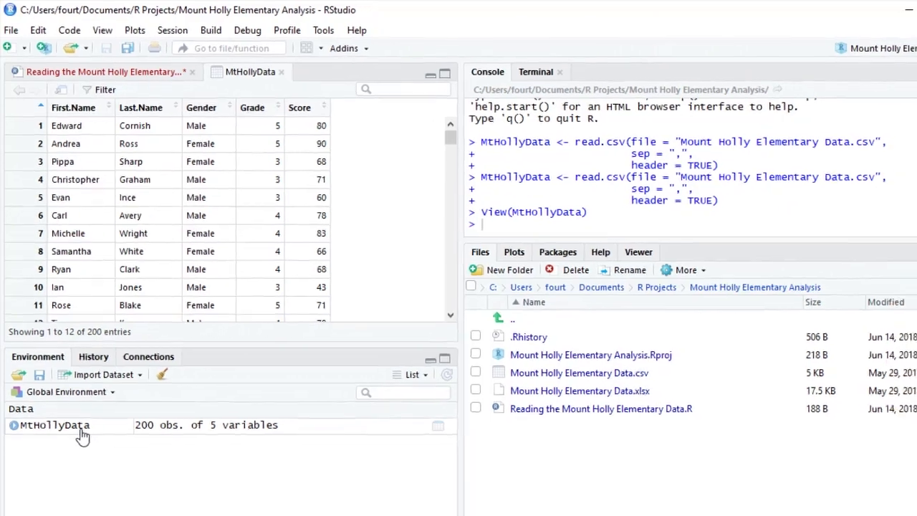
# View the MtHollyData table and expand its Environment entry to show its five variables
pyautogui.click(866, 9)
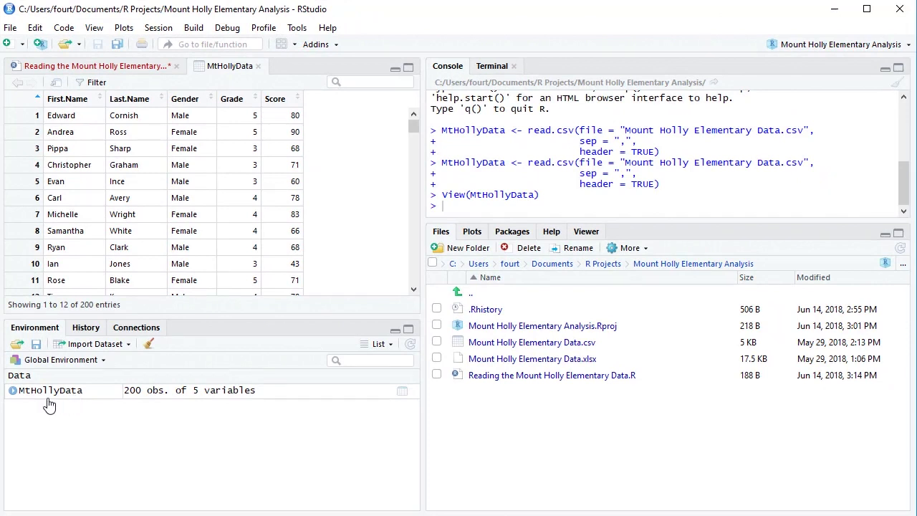
pyautogui.click(12, 390)
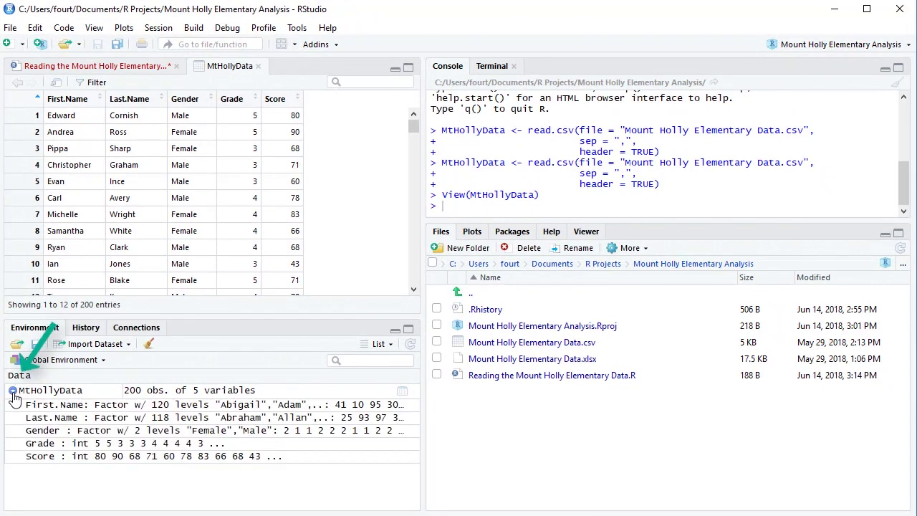